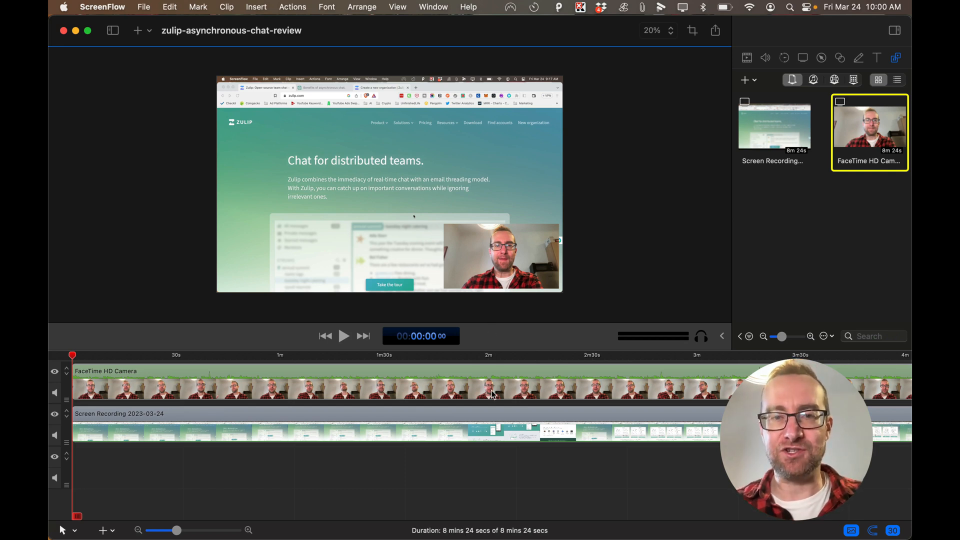
Select the FaceTime HD Camera webcam clip in the timeline for editing
click(501, 256)
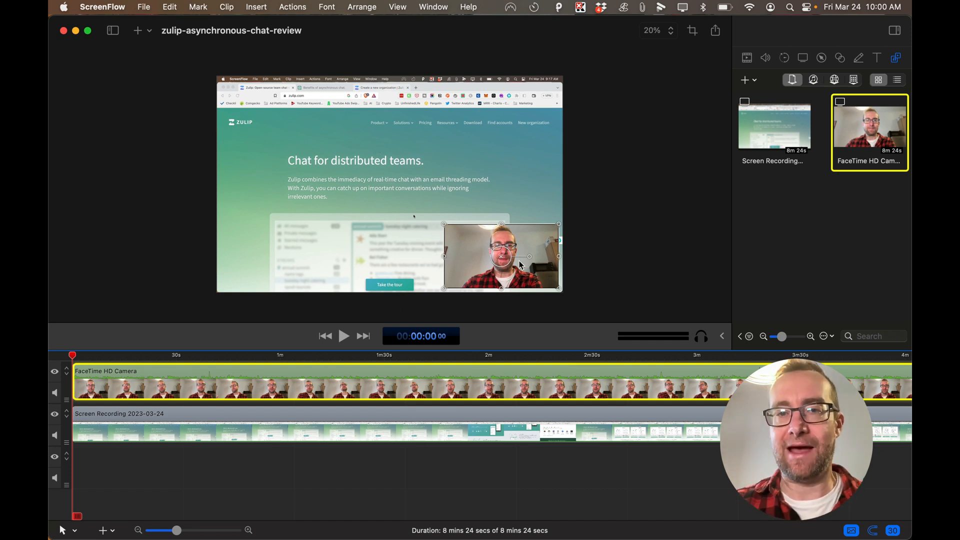
mouse_move(496, 163)
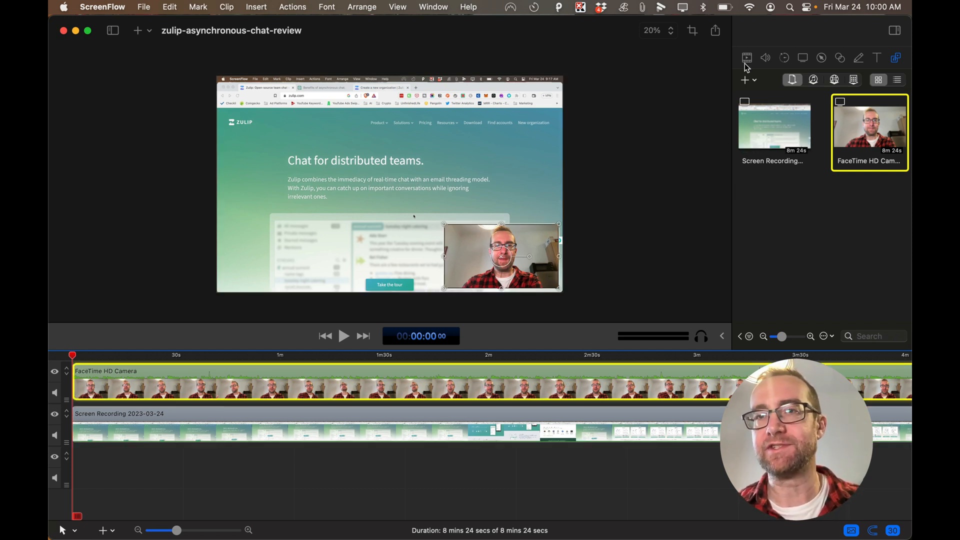
Crop the webcam clip by 300 on both Left and Right in the Video properties
click(746, 58)
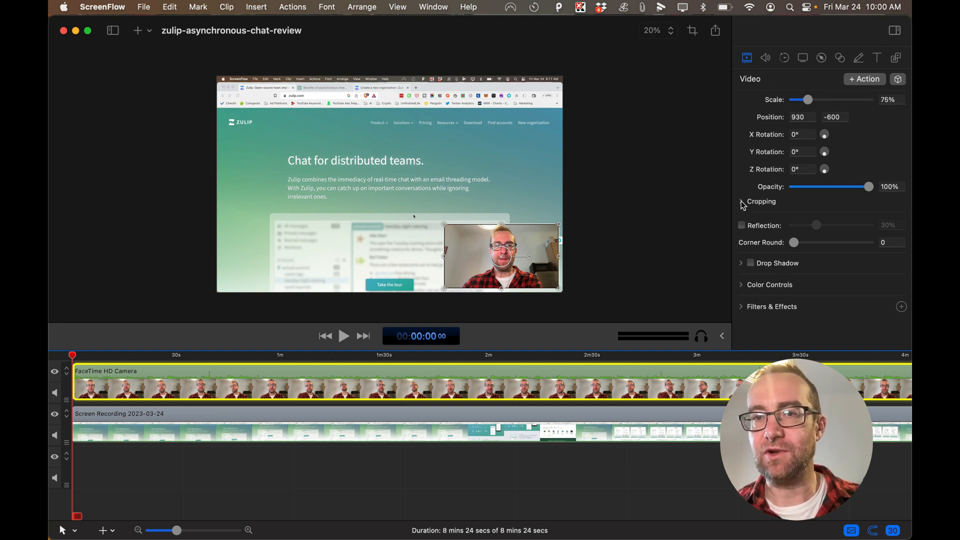
click(742, 201)
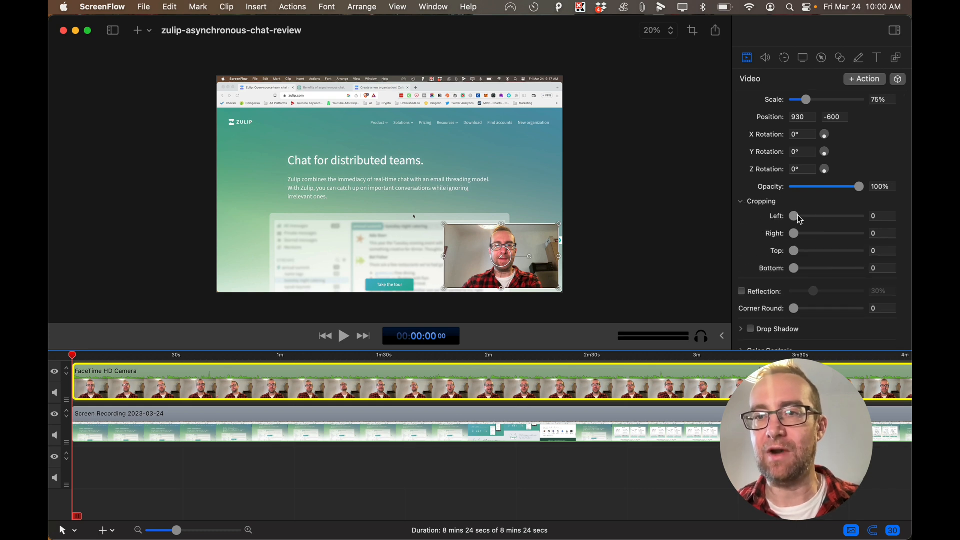
click(882, 215)
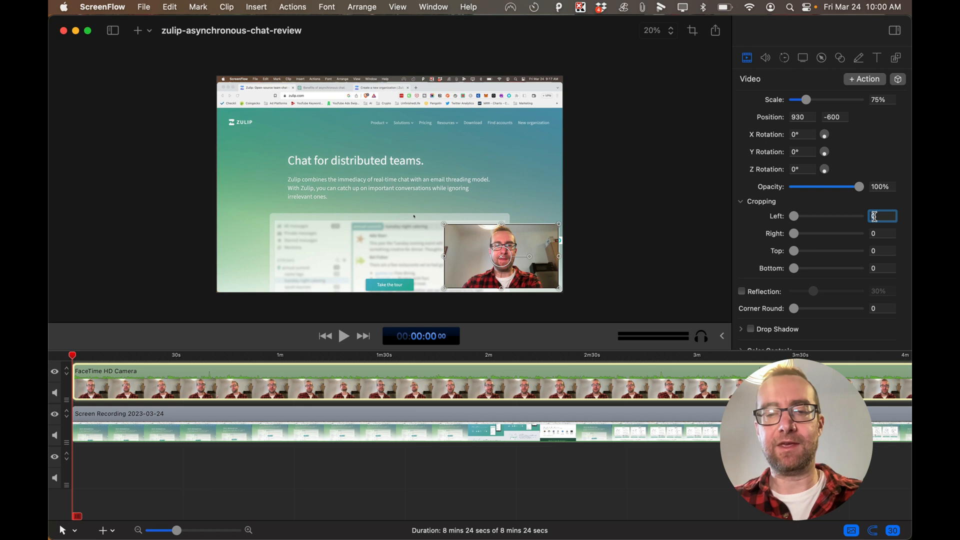
text(300)
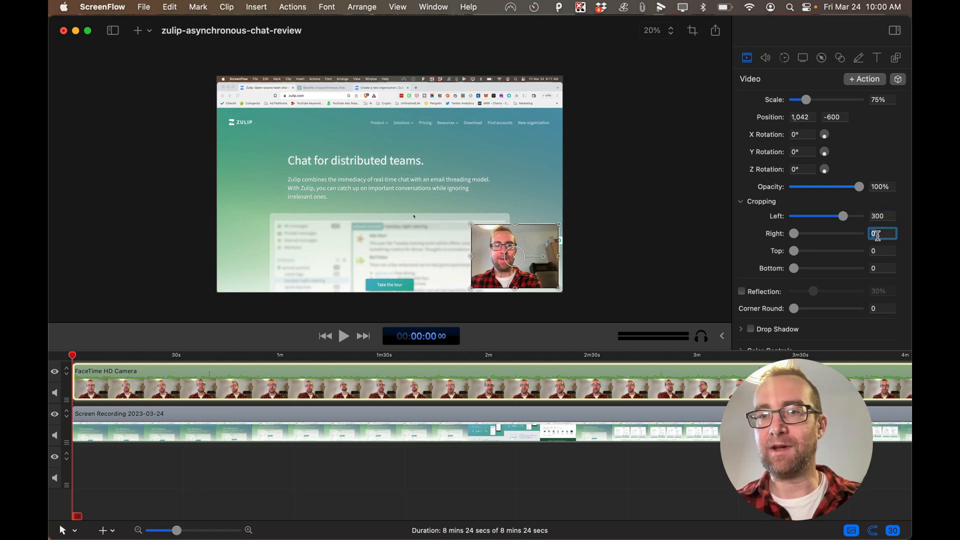
text(300)
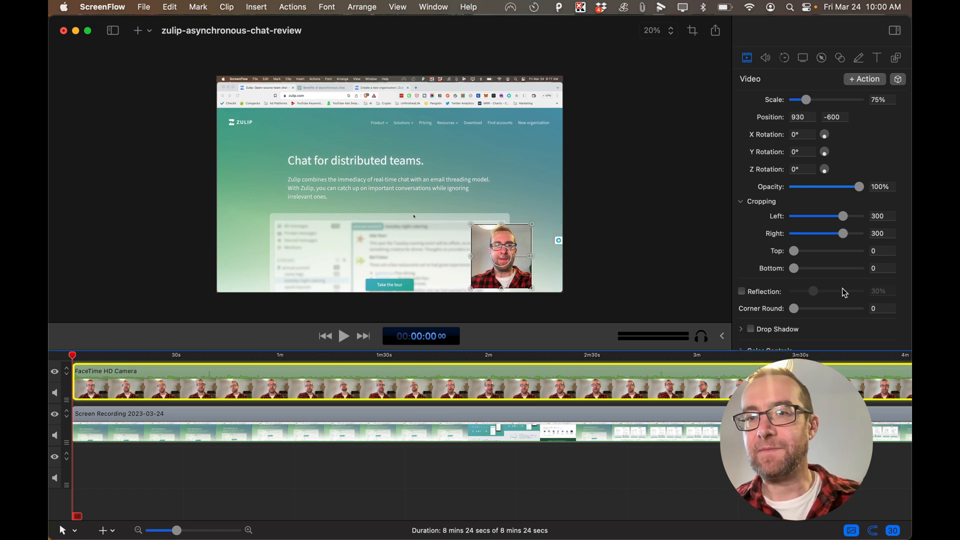
Set the webcam clip's Corner Round to 350 so it becomes a circle
click(882, 308)
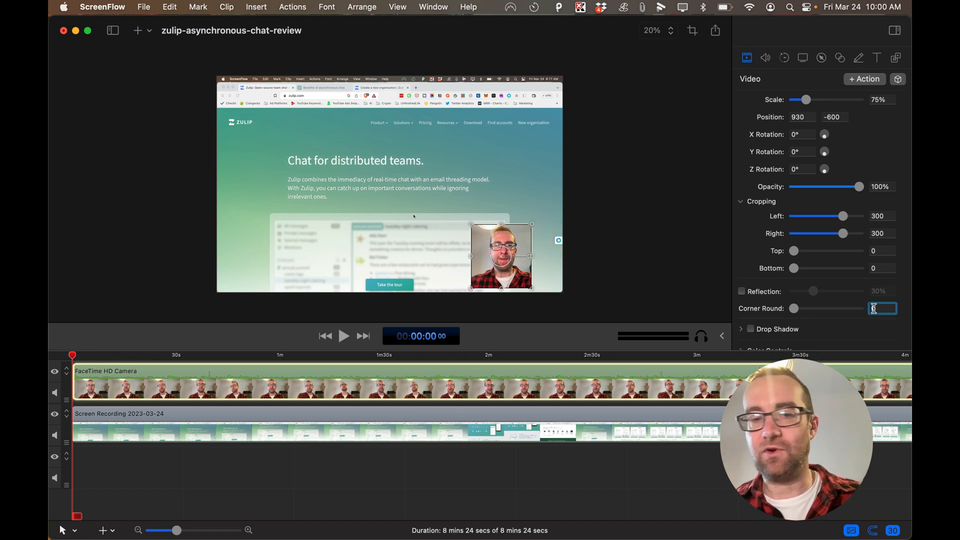
text(350)
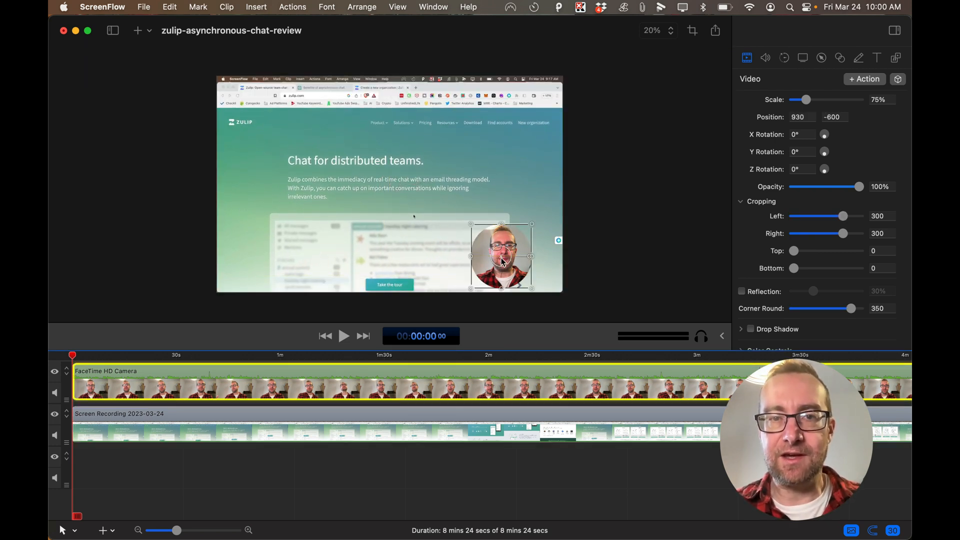
Drag the circular webcam overlay to the bottom-right corner of the canvas (1,087, -587)
drag(501, 255, 262, 255)
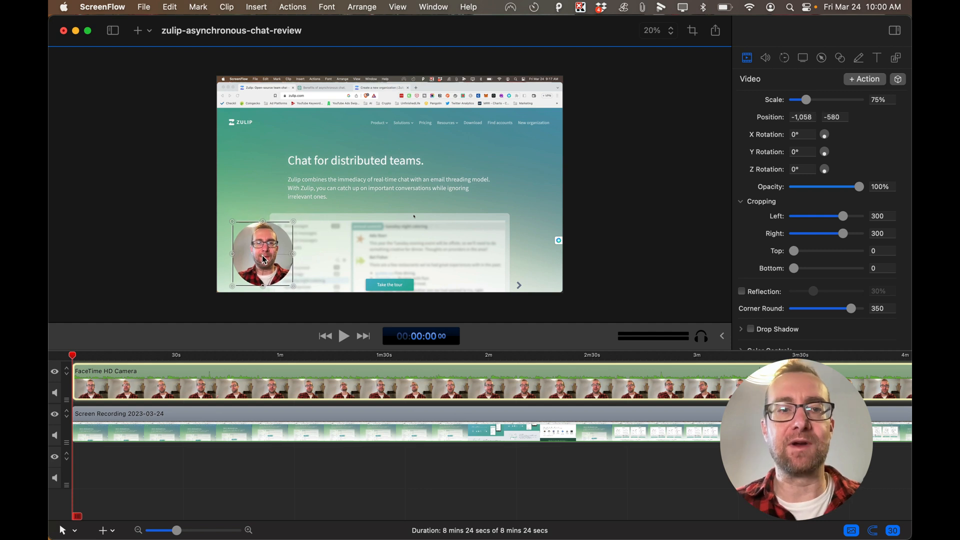
drag(261, 253, 257, 253)
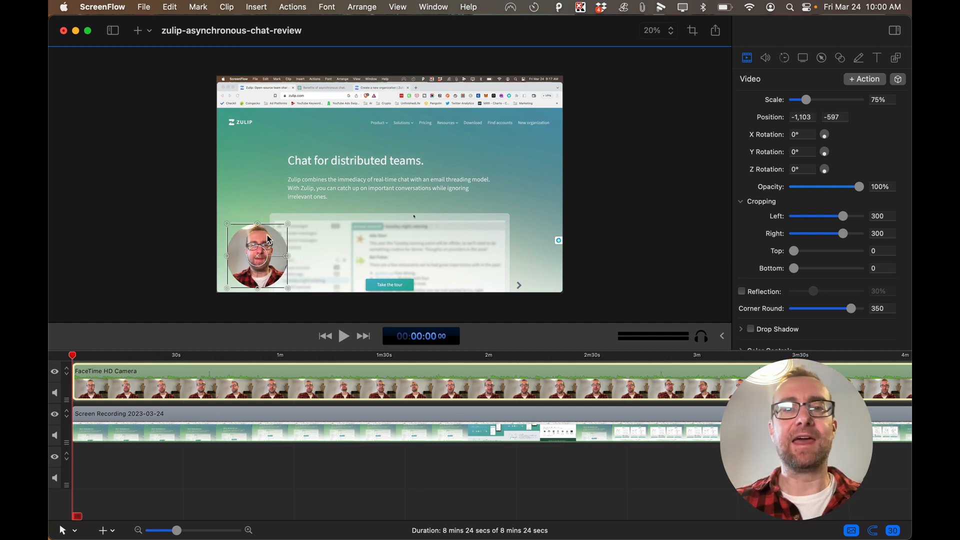
drag(257, 255, 520, 255)
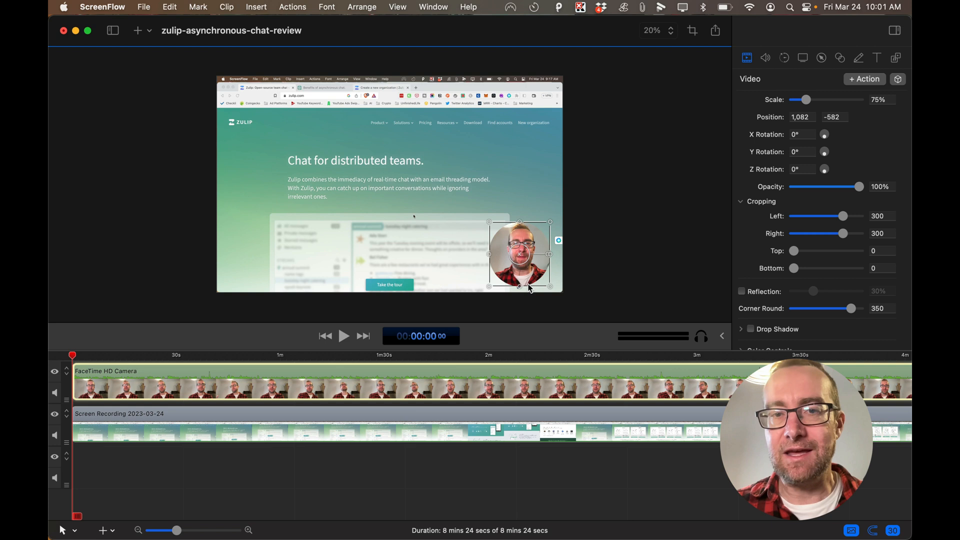
drag(520, 253, 522, 251)
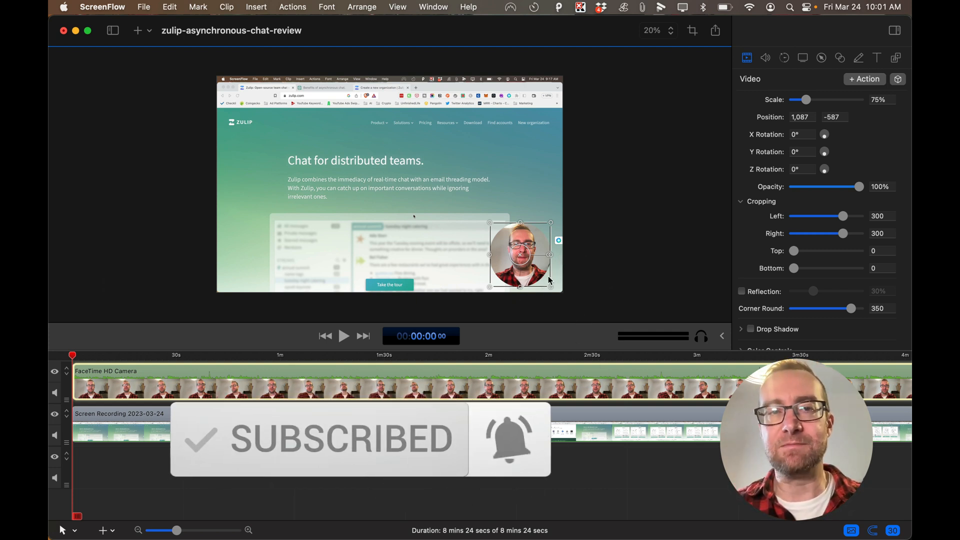
mouse_move(573, 245)
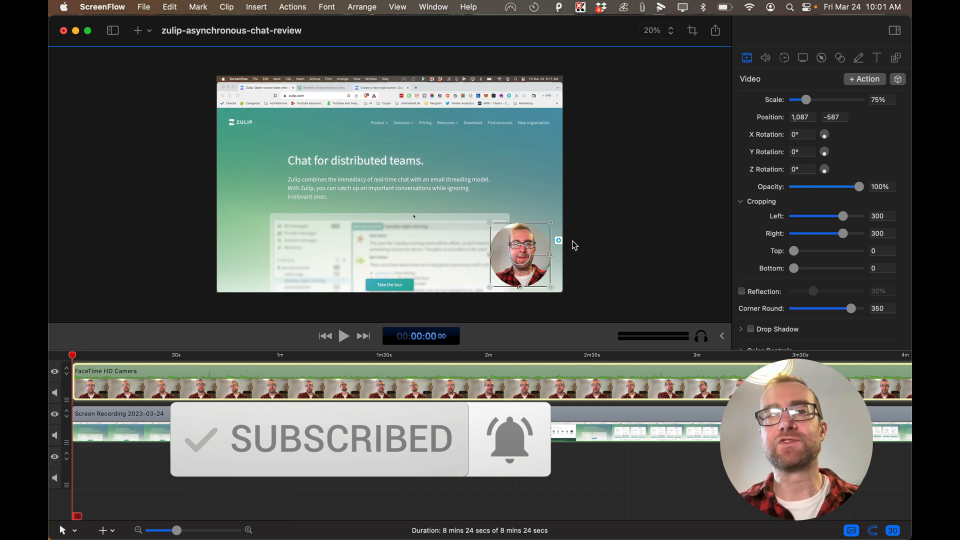